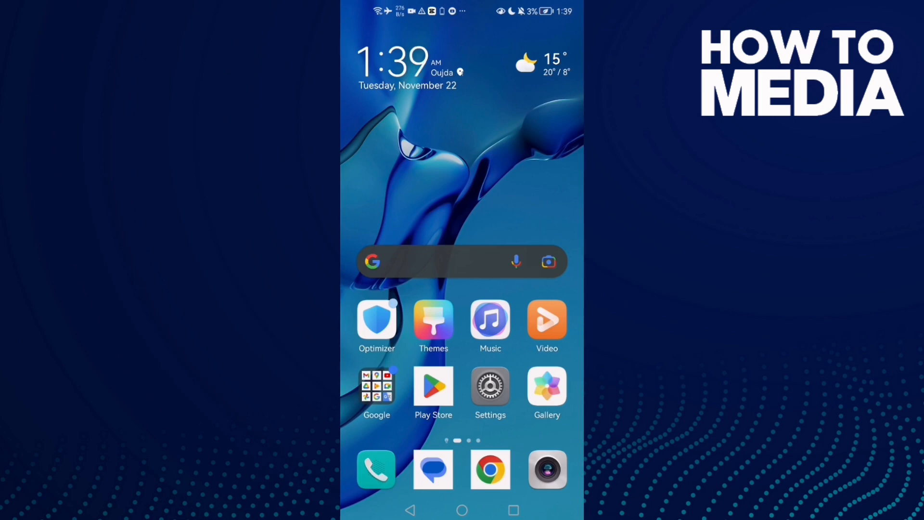
- Launch Settings from the home screen and scroll the menu down to Apps
left_click(490, 386)
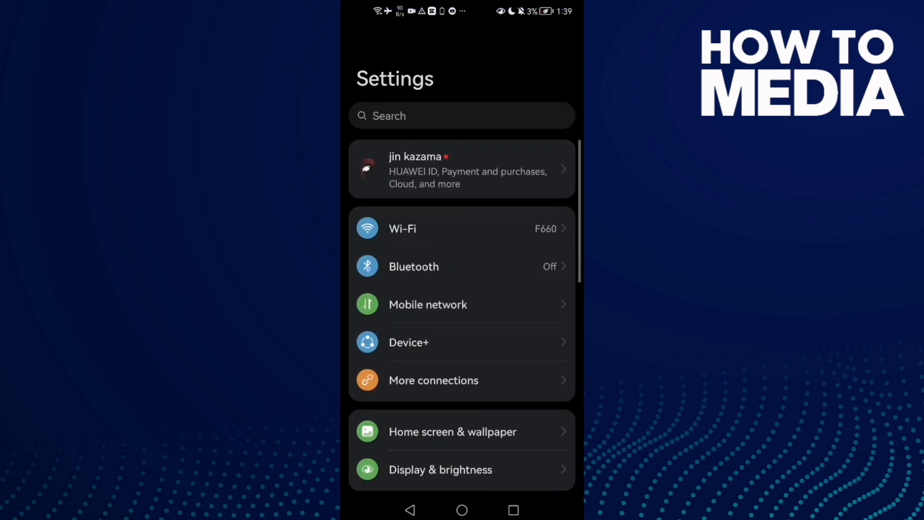
scroll("down", 3)
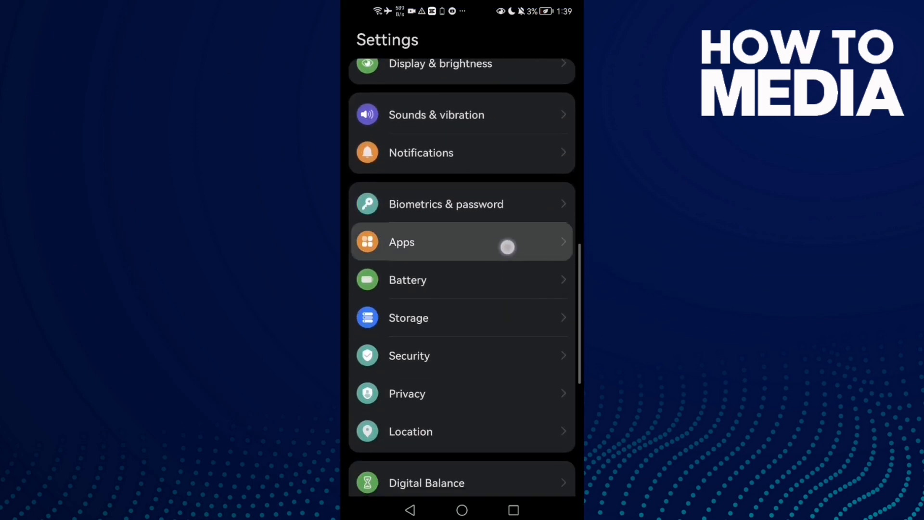
- Find Stumble Guys under Apps, force-stop it, and view its Storage details
left_click(461, 241)
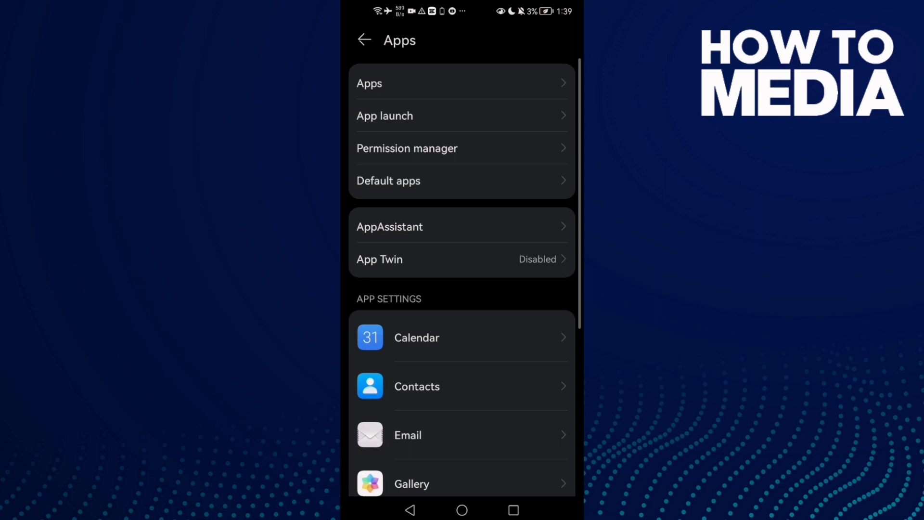
type("stum")
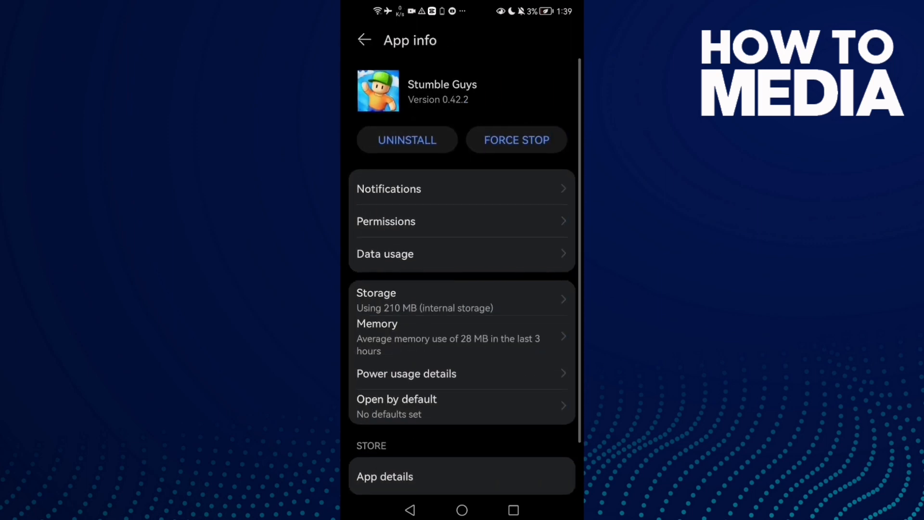
left_click(516, 140)
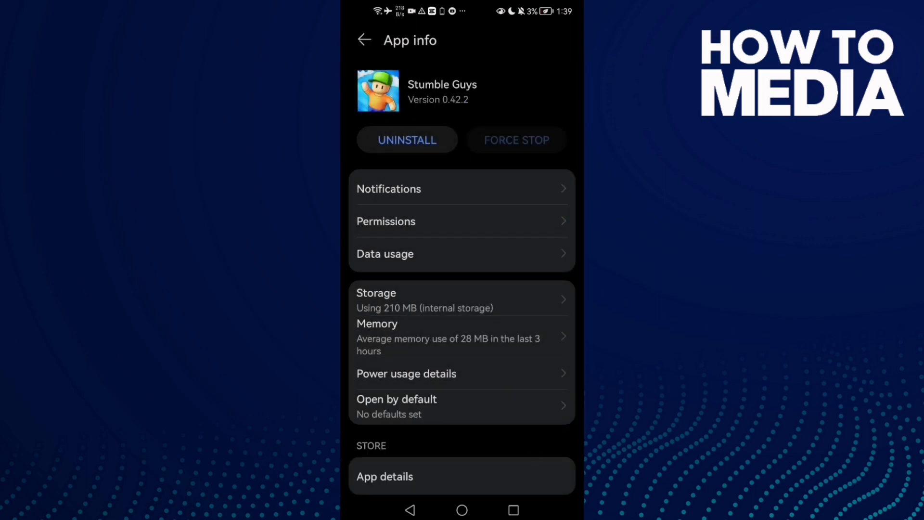
left_click(376, 293)
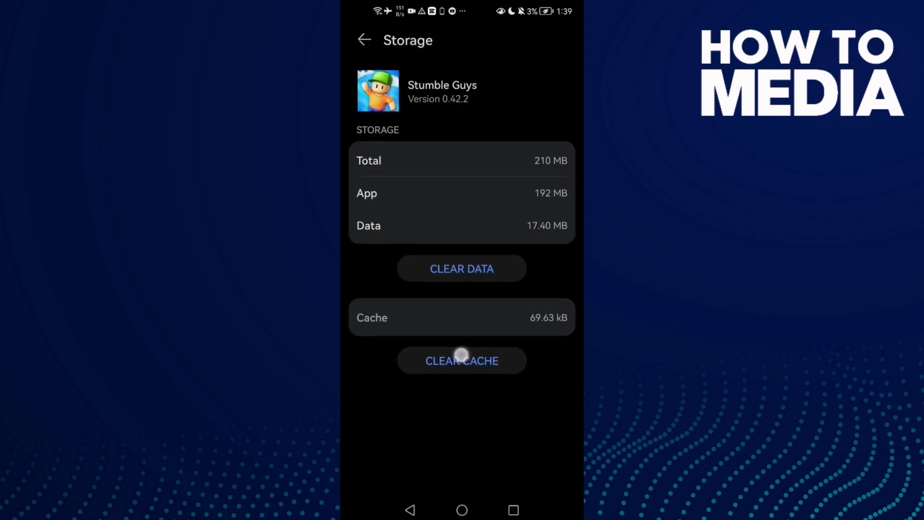
- Clear Stumble Guys' cache, then request Clear Data to raise the deletion confirmation
left_click(462, 359)
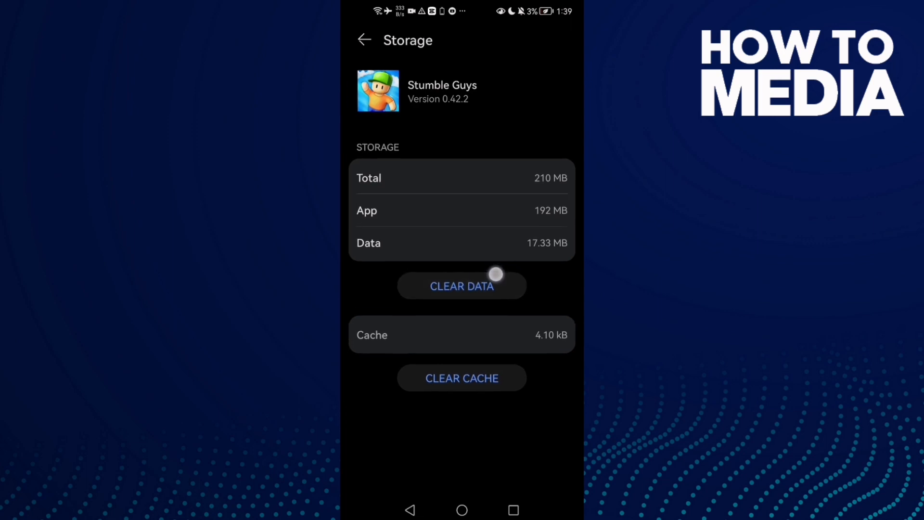
left_click(461, 286)
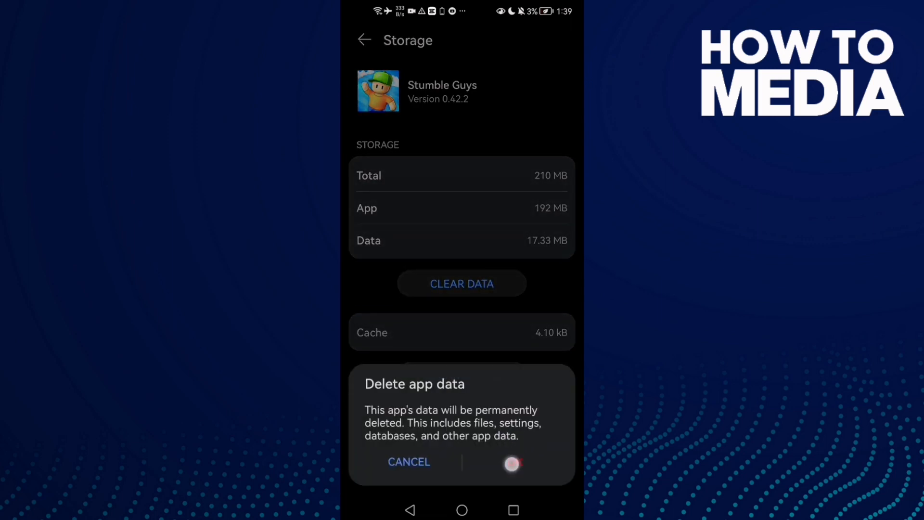